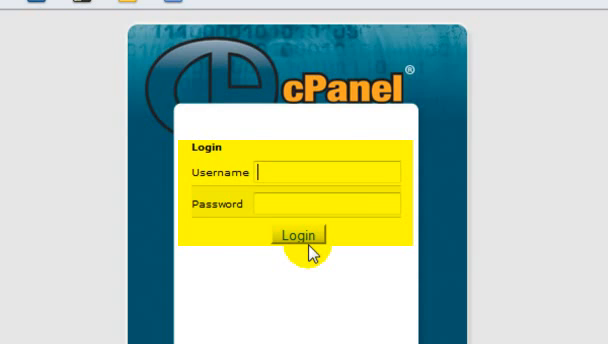
Sign in to the cPanel account to reach the home dashboard
click(300, 234)
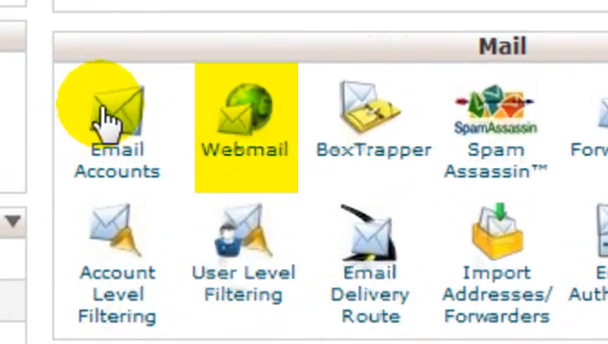
mouse_move(244, 120)
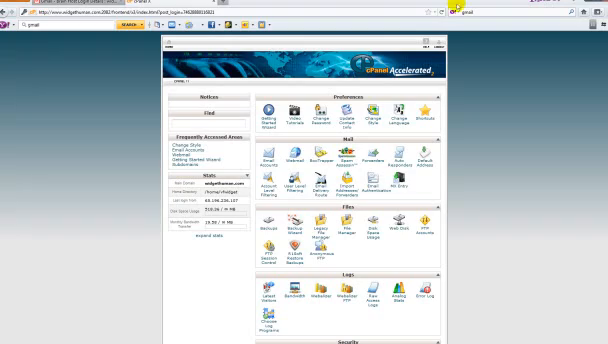
Scroll the home page down to the Software/Services and Advanced sections
scroll(down, 3)
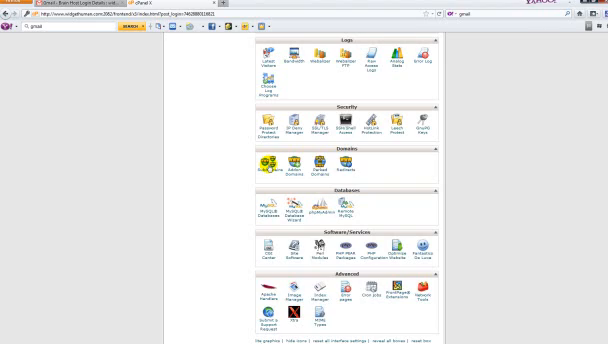
scroll(up, 3)
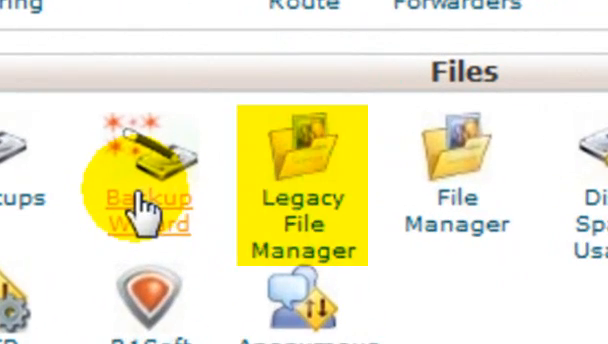
mouse_move(300, 204)
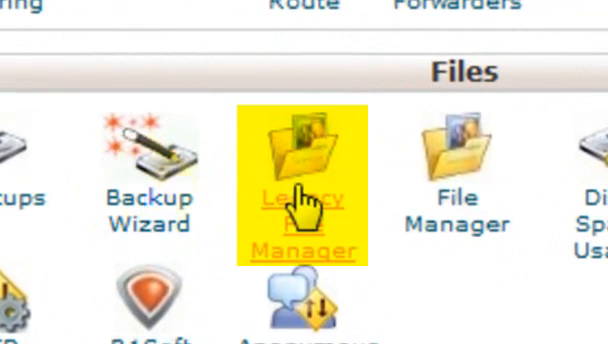